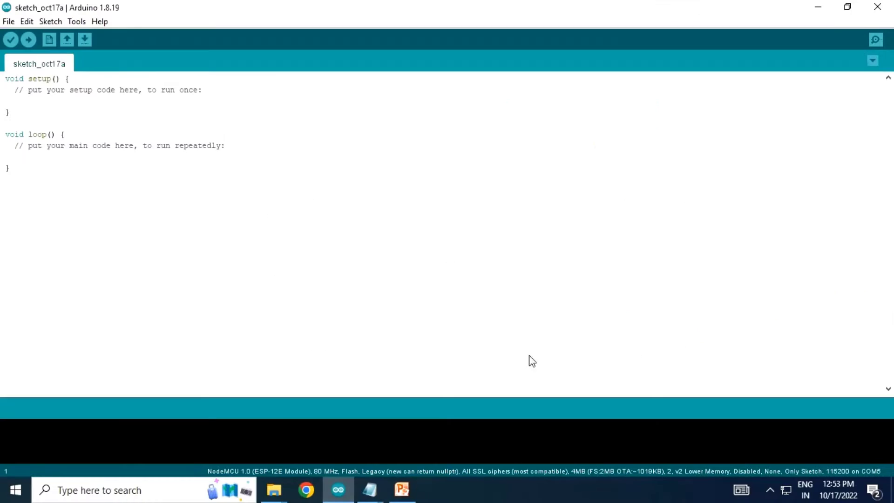
Select all of the DHT web-server code in Notepad.
key("ctrl+a")
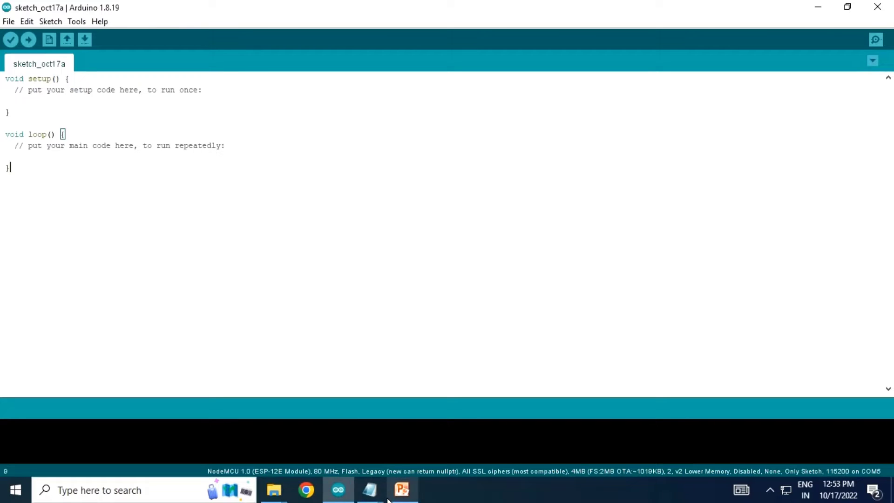
mouse_move(369, 489)
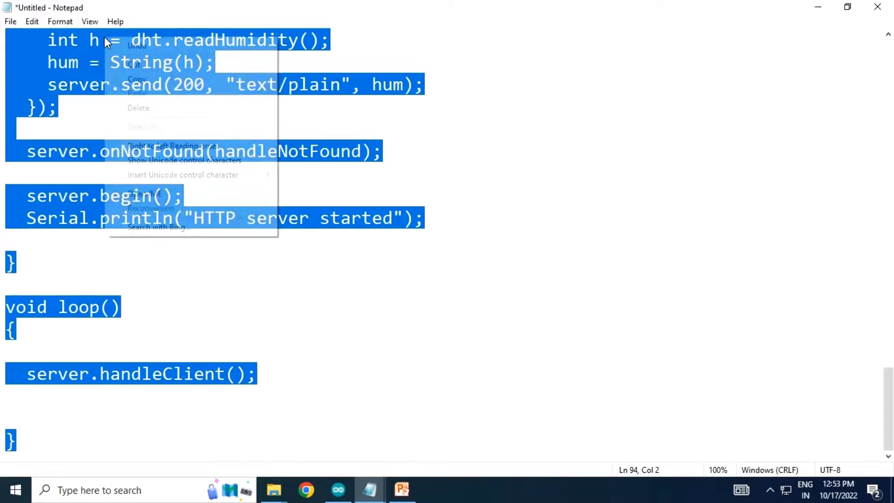
Replace the empty Arduino template with the copied DHT11 web-server code.
left_click(338, 490)
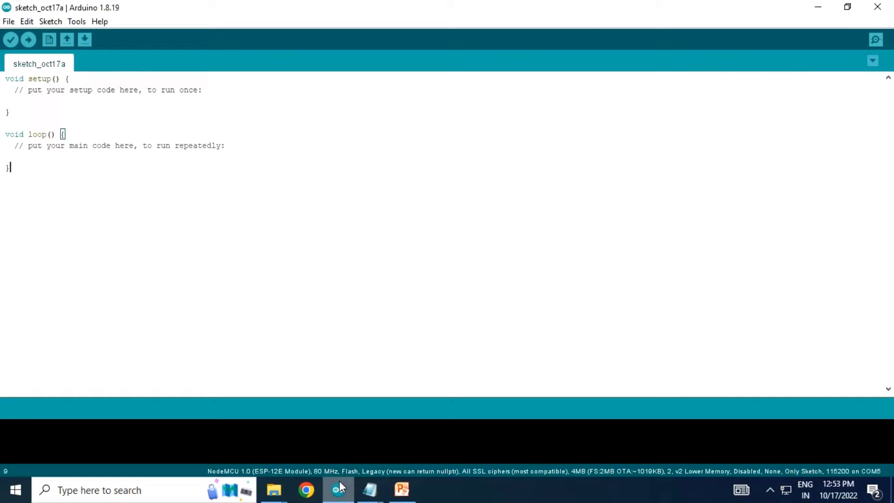
key("ctrl+a")
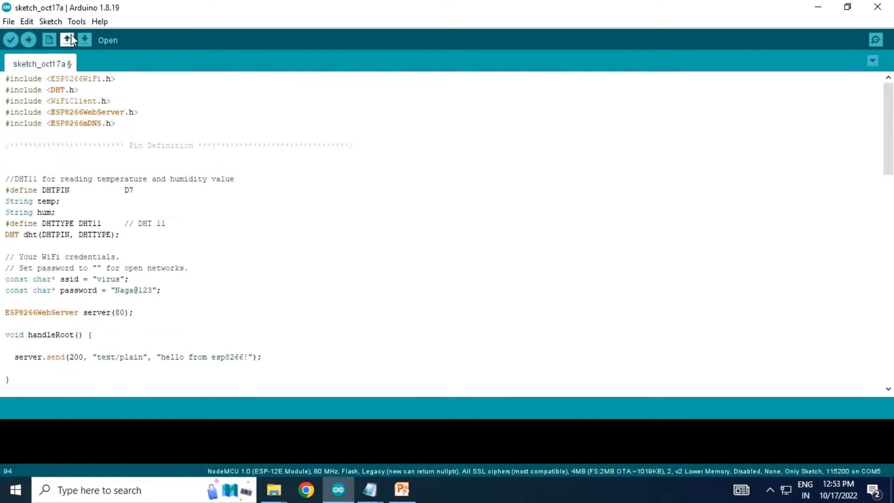
left_click(76, 21)
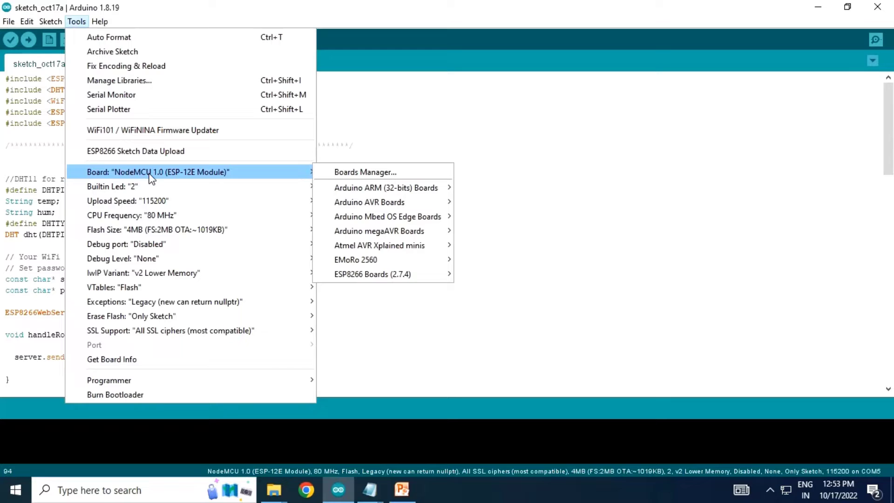
left_click(373, 274)
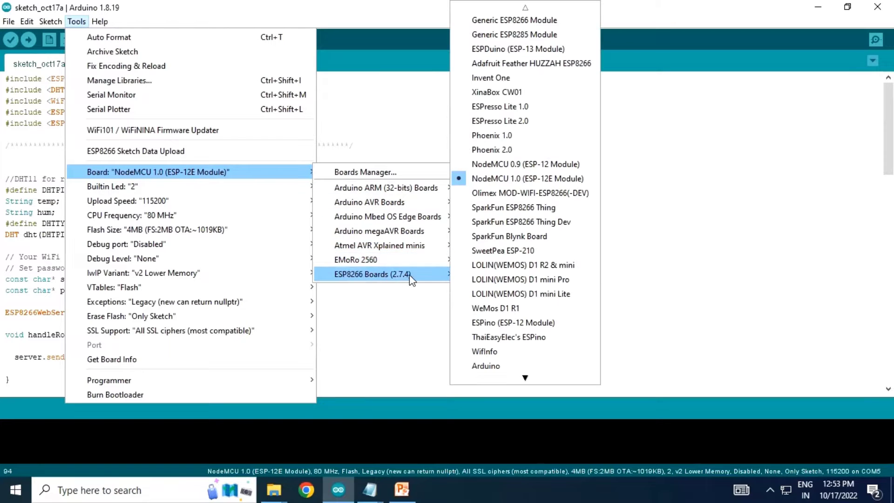
left_click(527, 178)
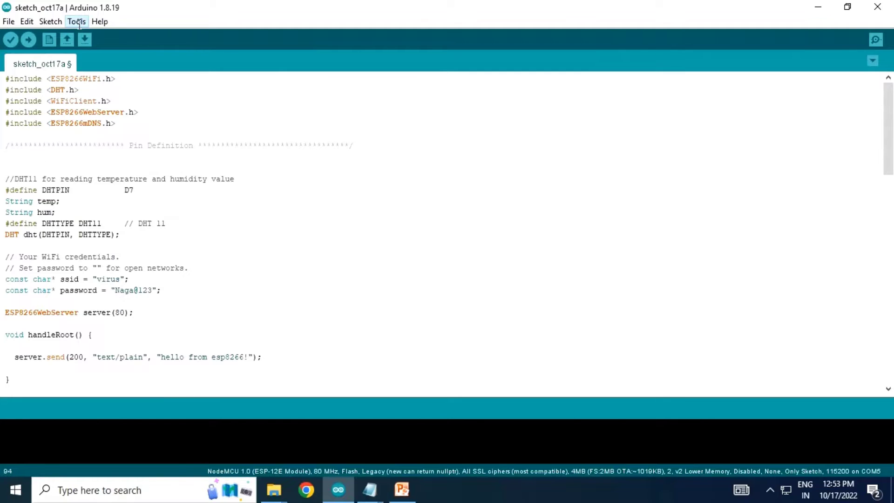
Save the sketch as node_dht in the desktop Node_reddht folder.
left_click(84, 39)
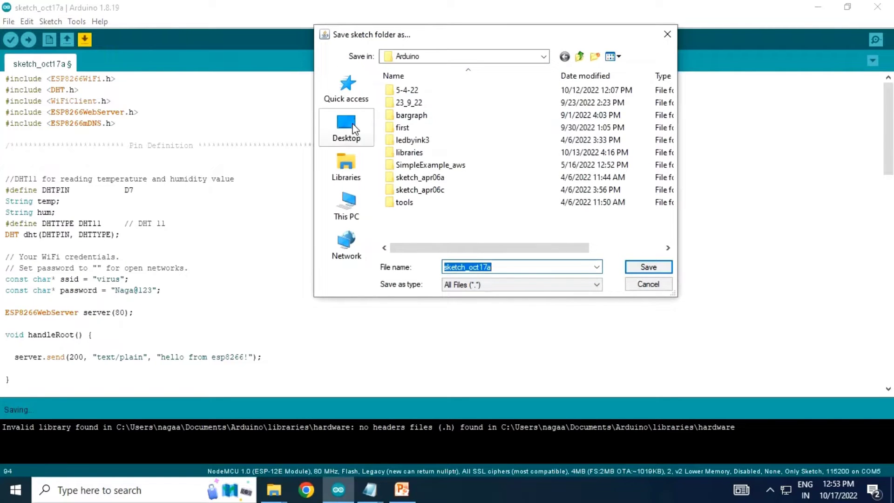
left_click(346, 127)
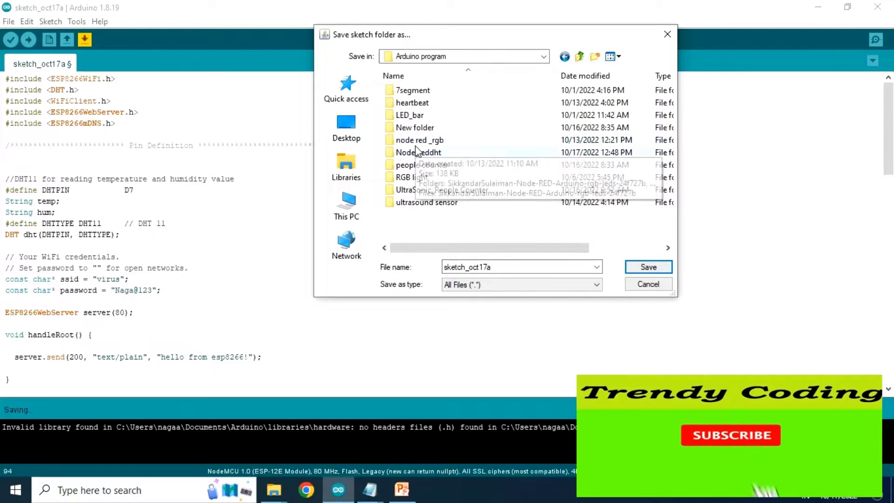
double_click(418, 152)
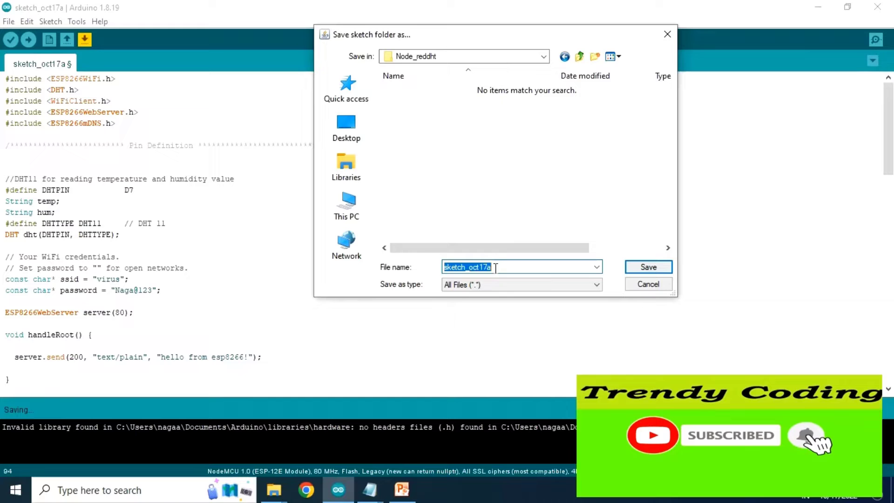
type("node_dht")
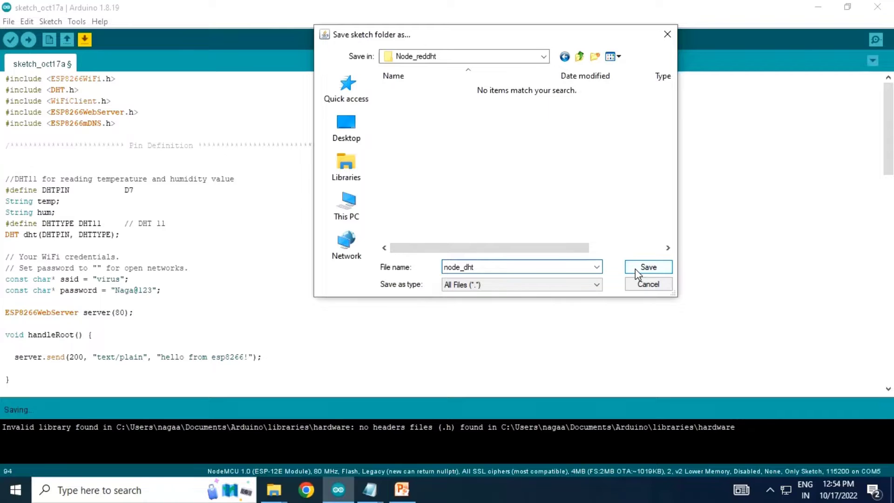
left_click(648, 266)
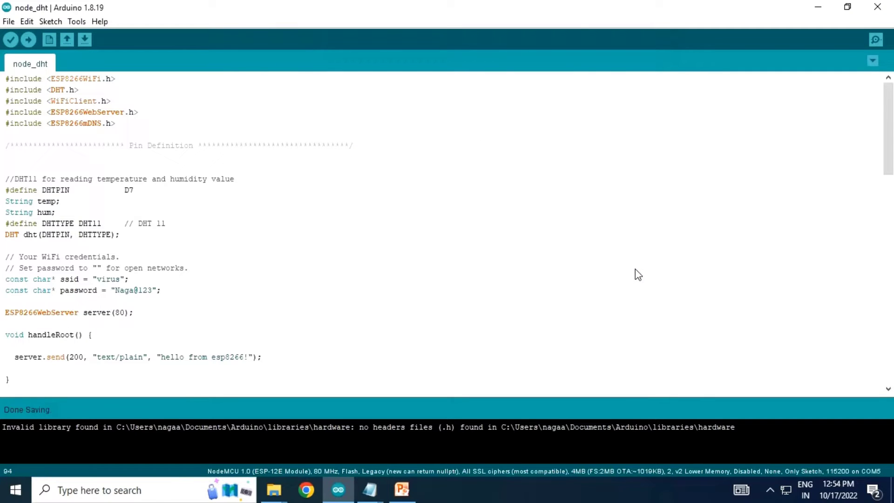
Upload node_dht to the NodeMCU board and wait until uploading is done.
left_click(28, 39)
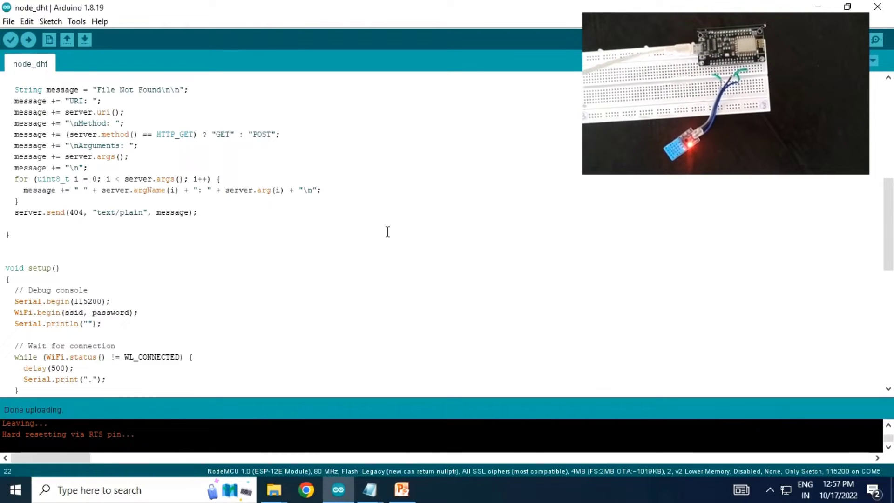
type("cmd")
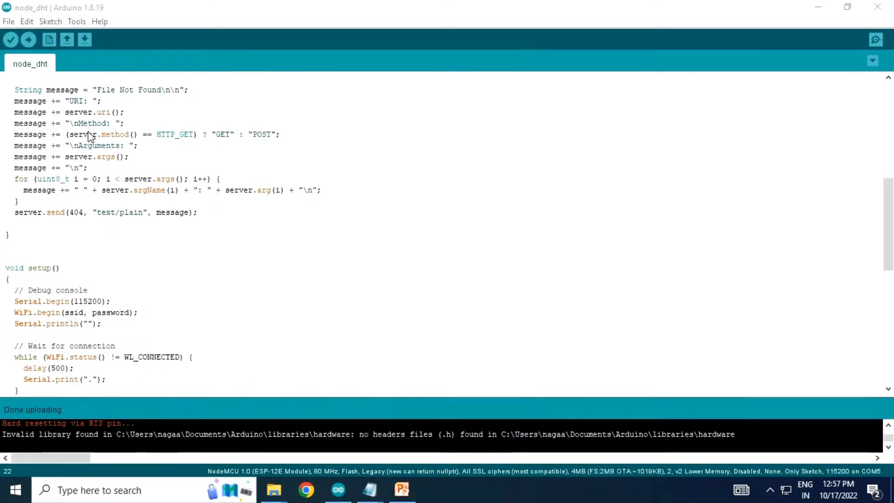
Launch node-red from Command Prompt and minimize the running server window.
left_click(433, 490)
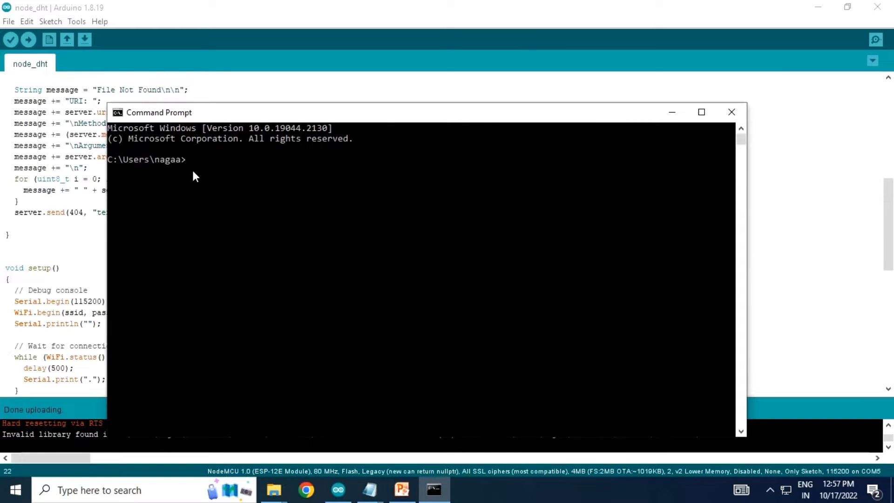
type("node")
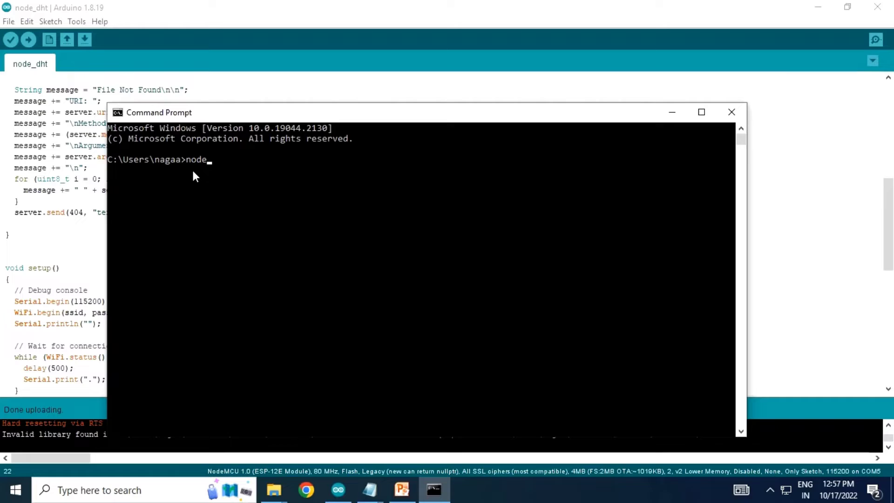
type("-red")
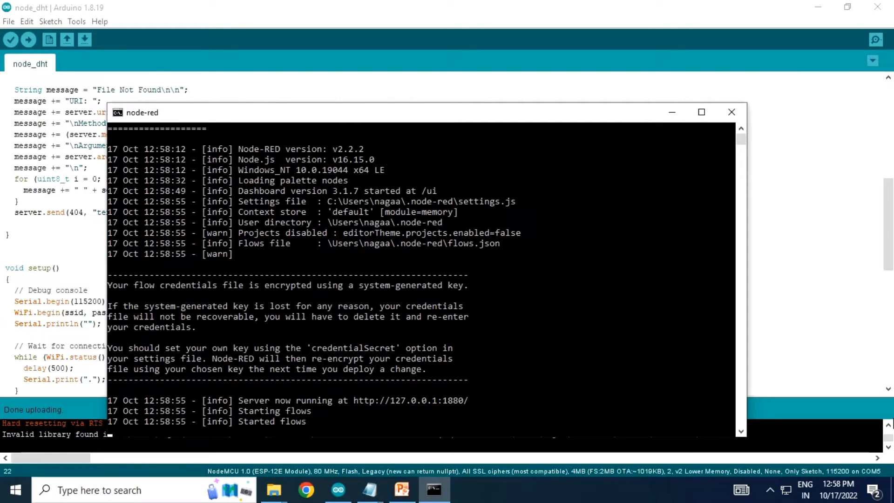
left_click(353, 399)
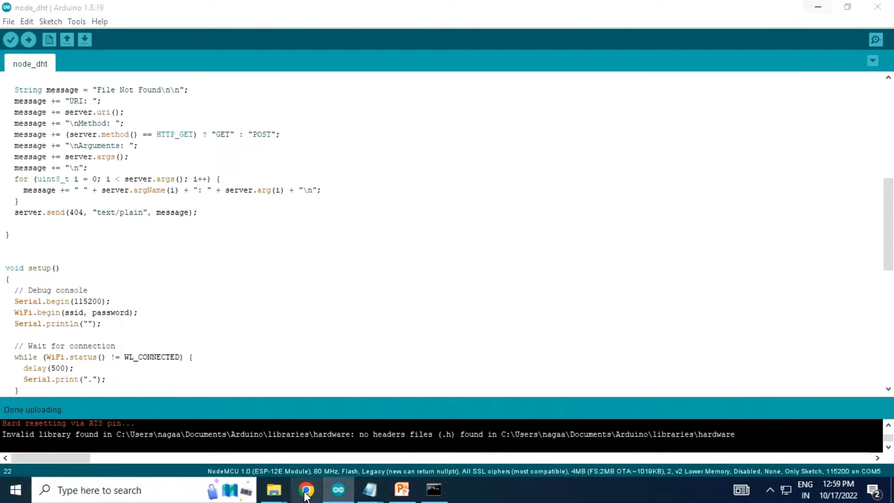
left_click(306, 489)
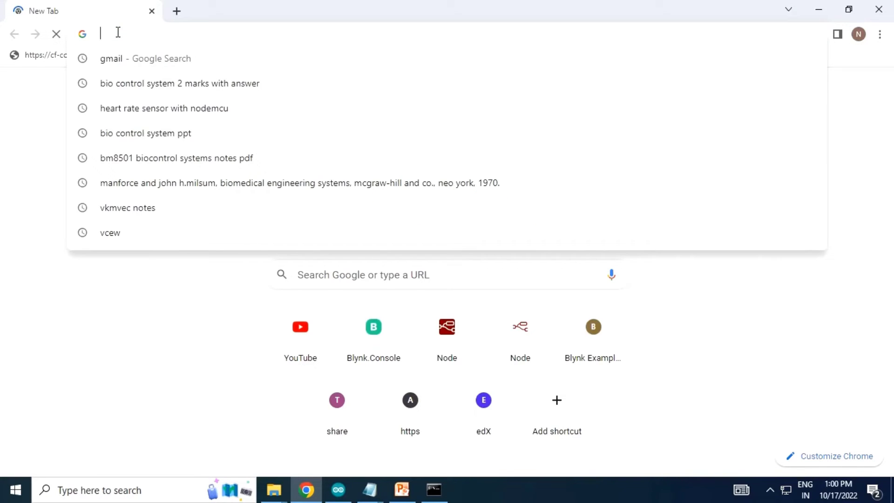
type("http://127.0.0.1:1880/")
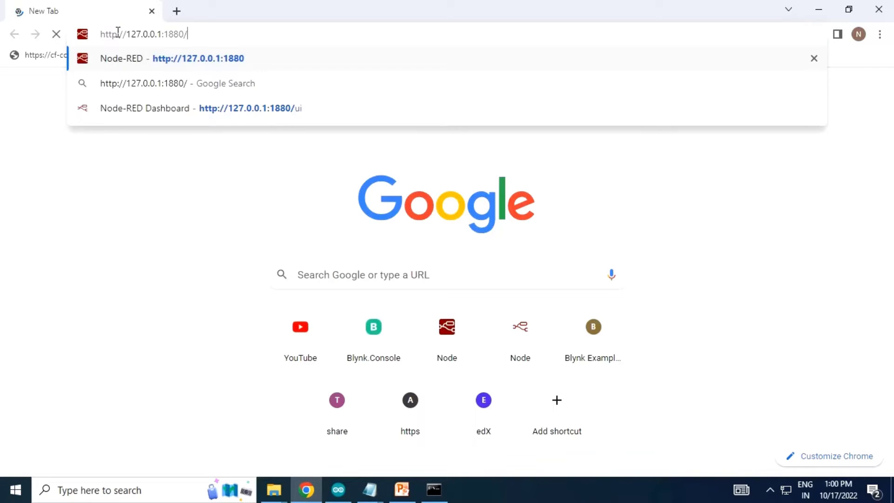
mouse_move(168, 62)
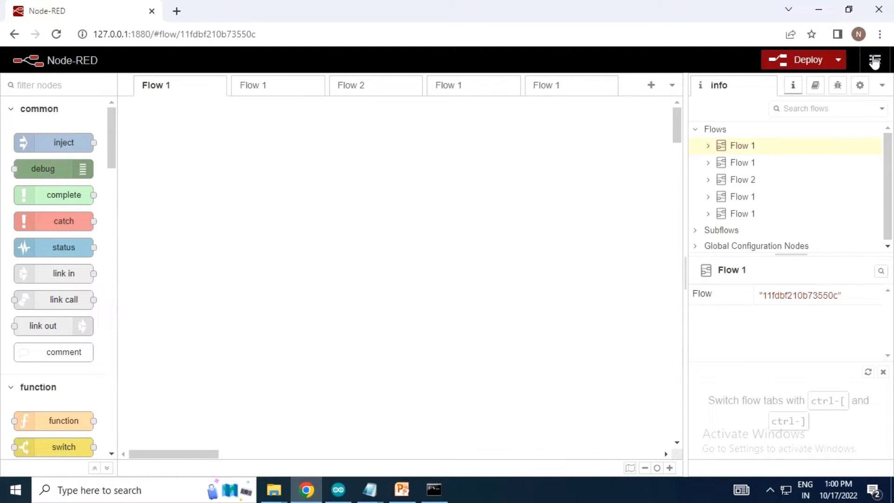
Open the Import nodes dialog from the Node-RED main menu.
left_click(874, 60)
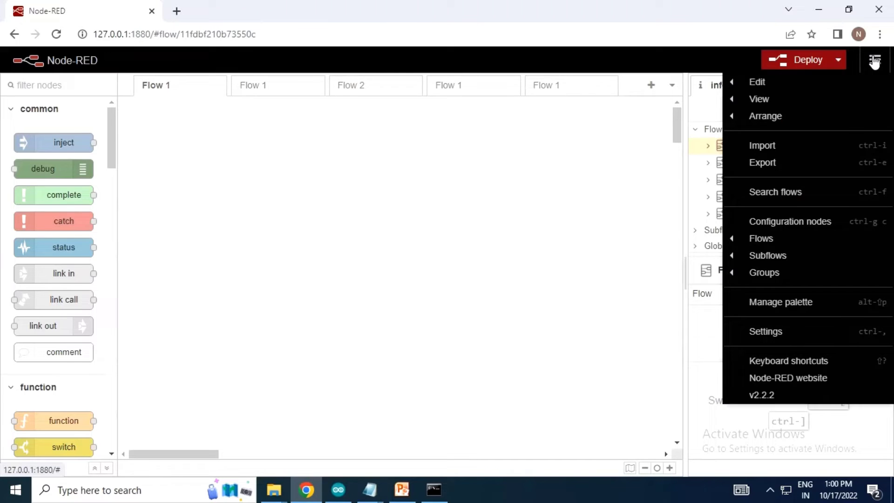
mouse_move(767, 145)
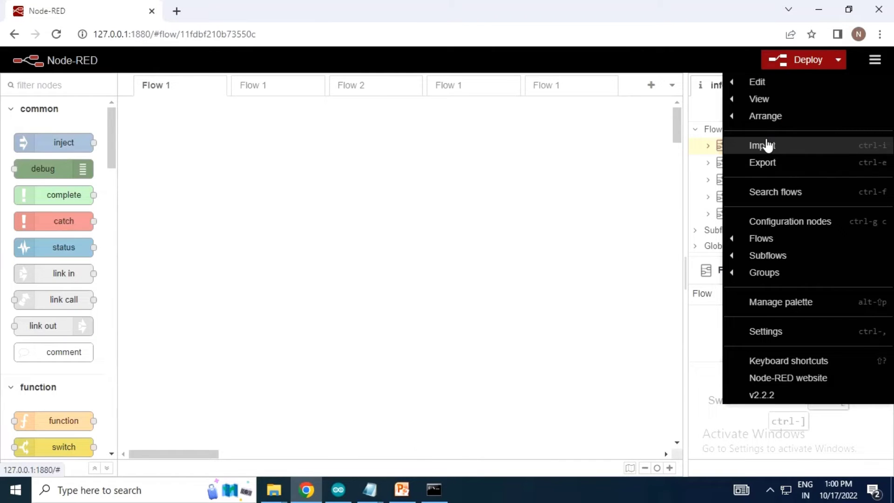
left_click(761, 145)
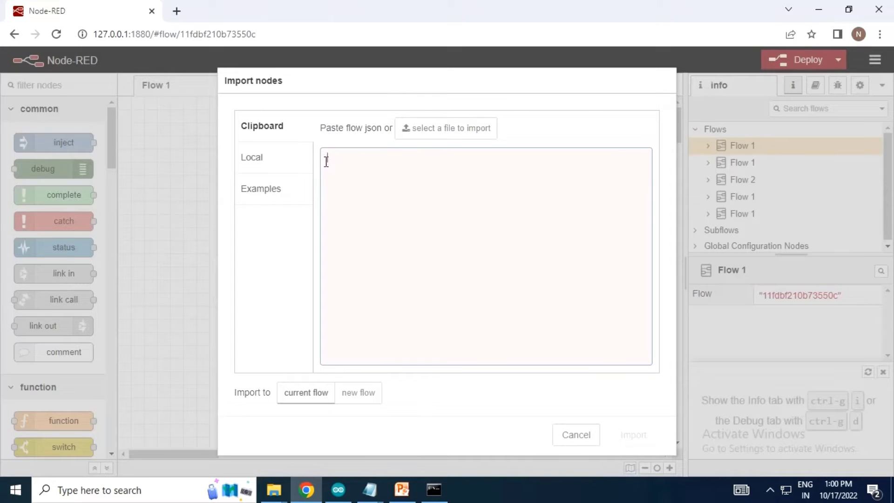
mouse_move(428, 137)
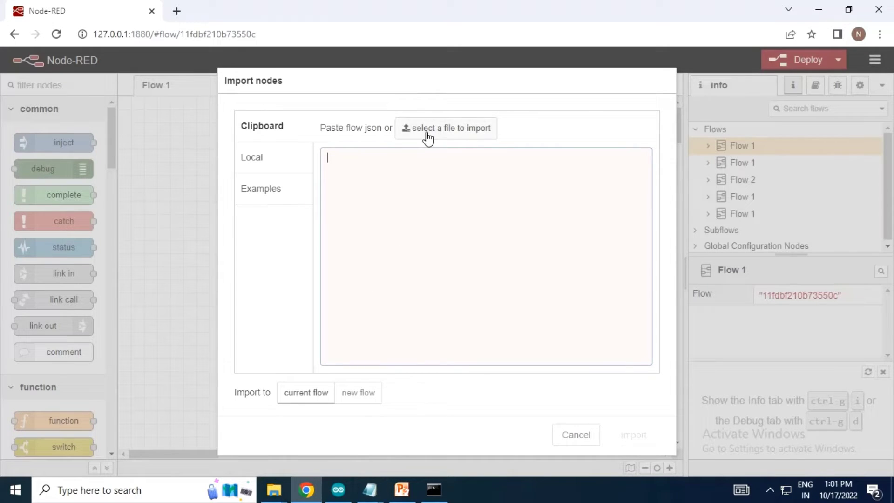
Select the entire saved flows JSON in Notepad for the import box.
left_click(368, 490)
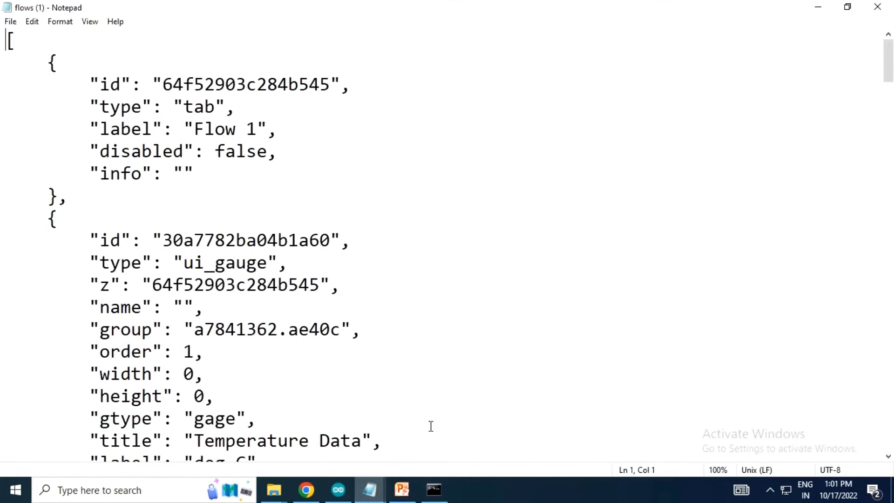
left_click_drag(9, 38, 66, 198)
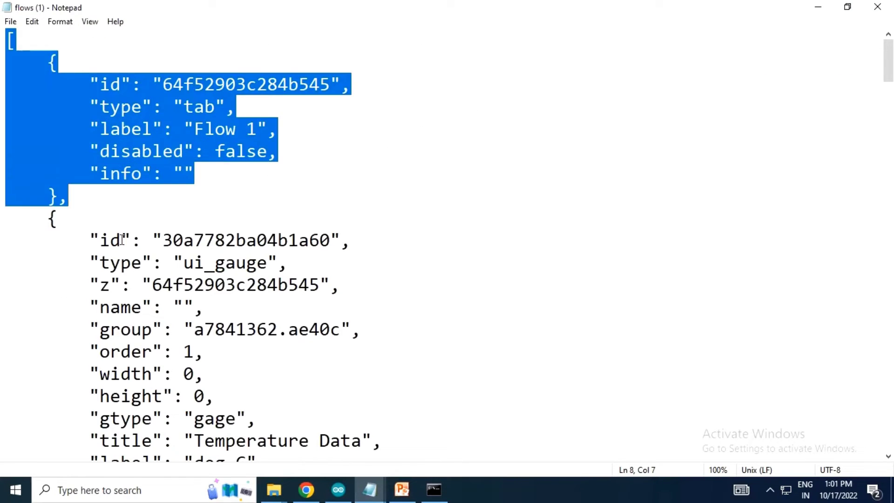
scroll("down", 3)
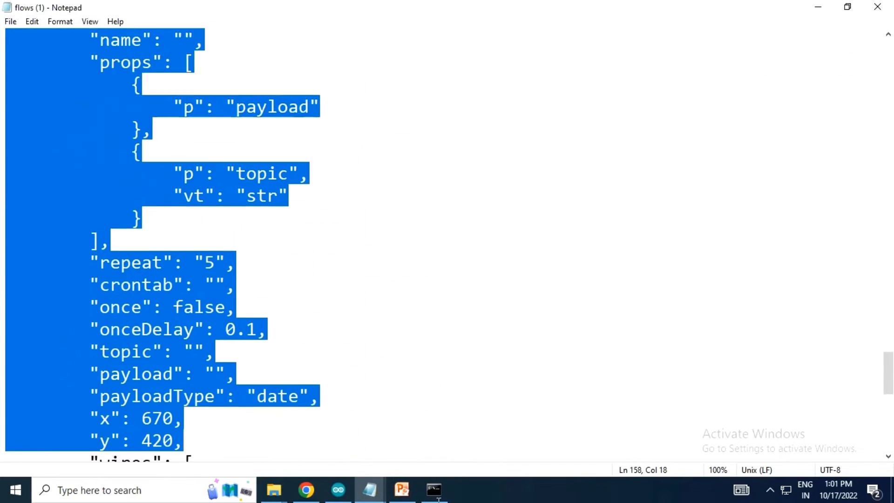
scroll("down", 3)
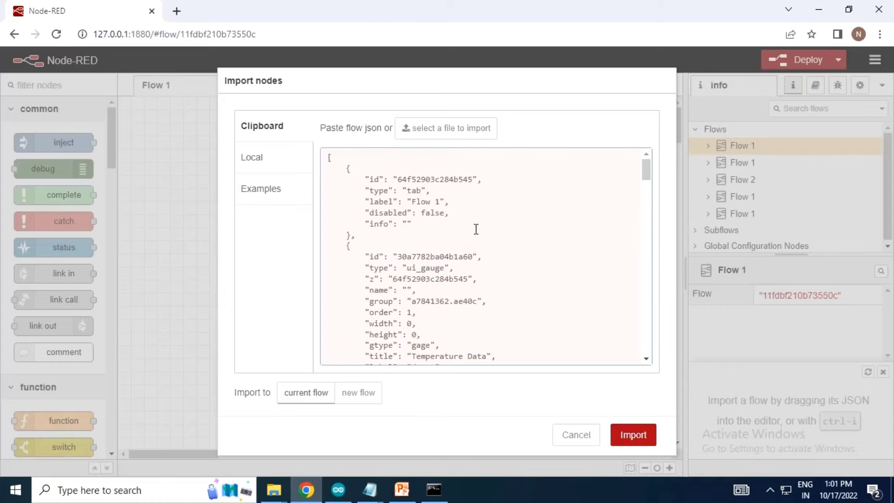
Import the pasted flow as a copy despite the existing nodes.
left_click(632, 435)
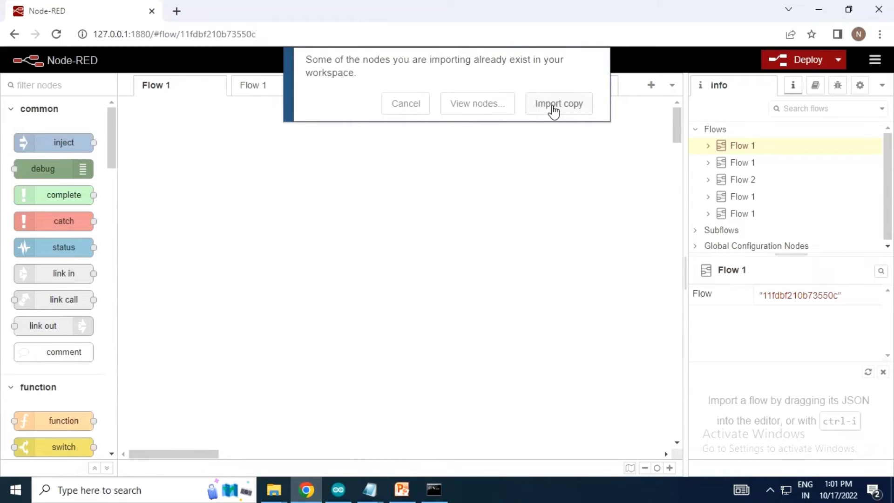
left_click(558, 103)
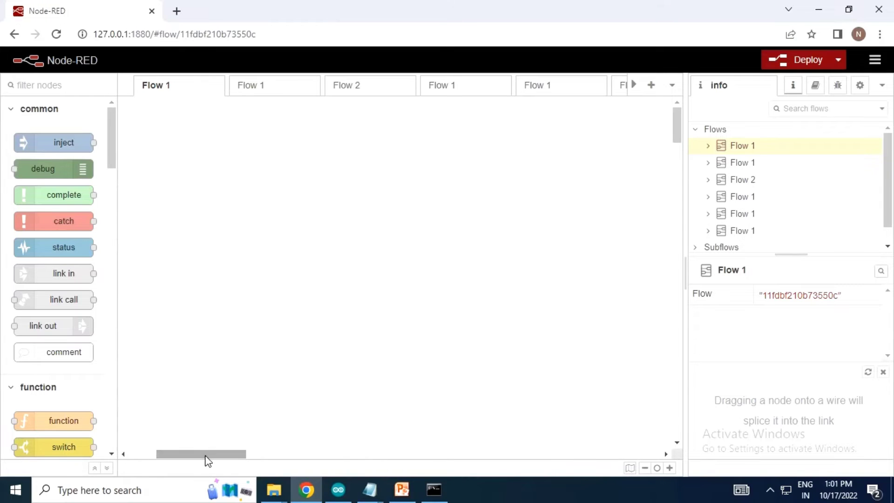
left_click(566, 84)
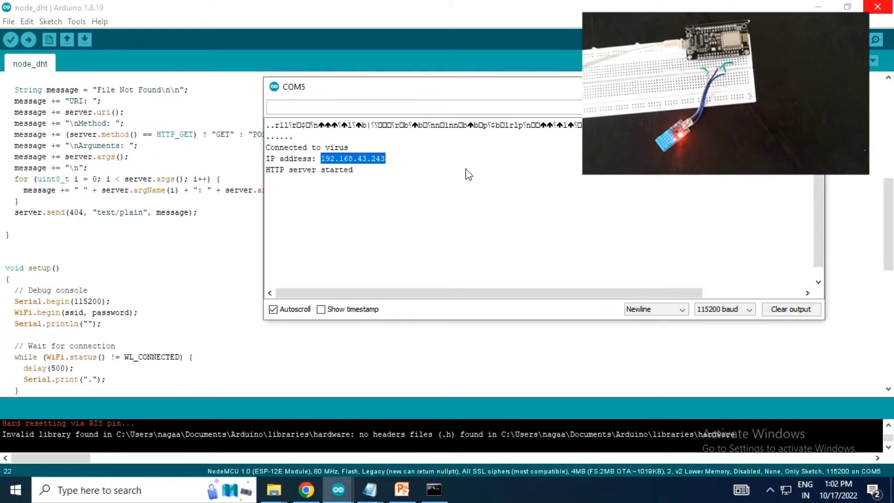
mouse_move(350, 464)
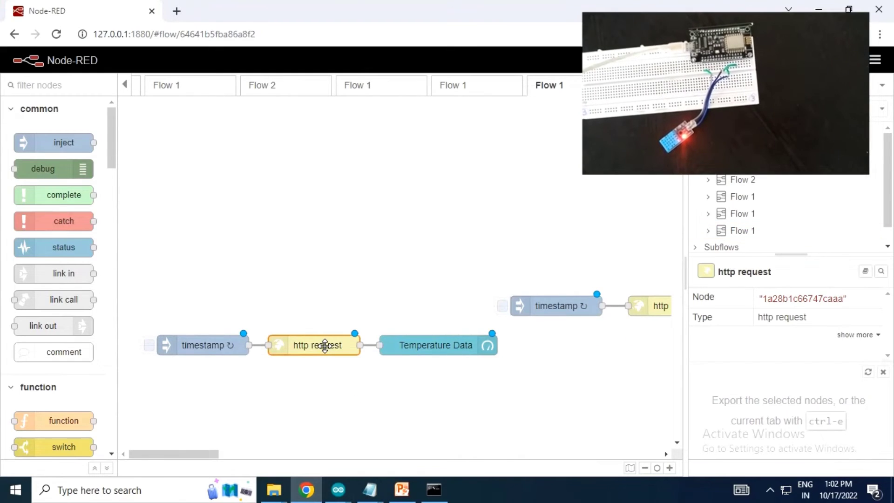
Set the temperature request URL to 192.168.43.243/dht-temp and review the Temperature Data gauge.
double_click(315, 345)
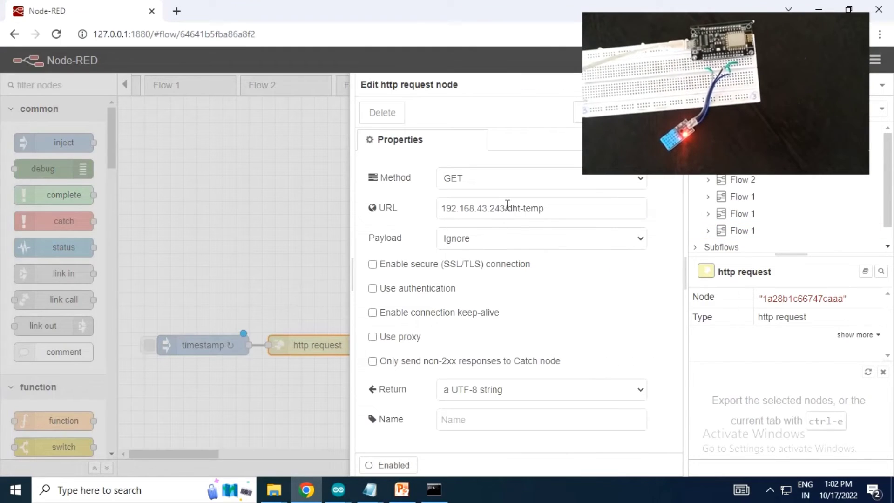
double_click(472, 208)
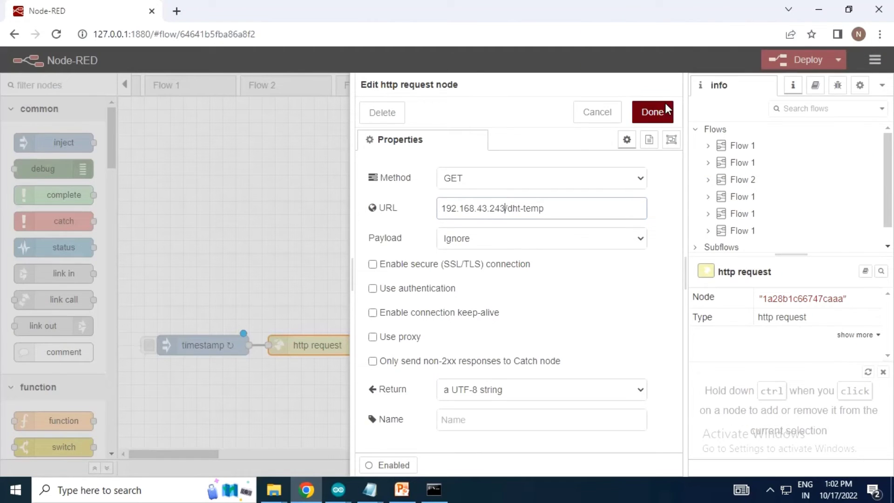
left_click(652, 112)
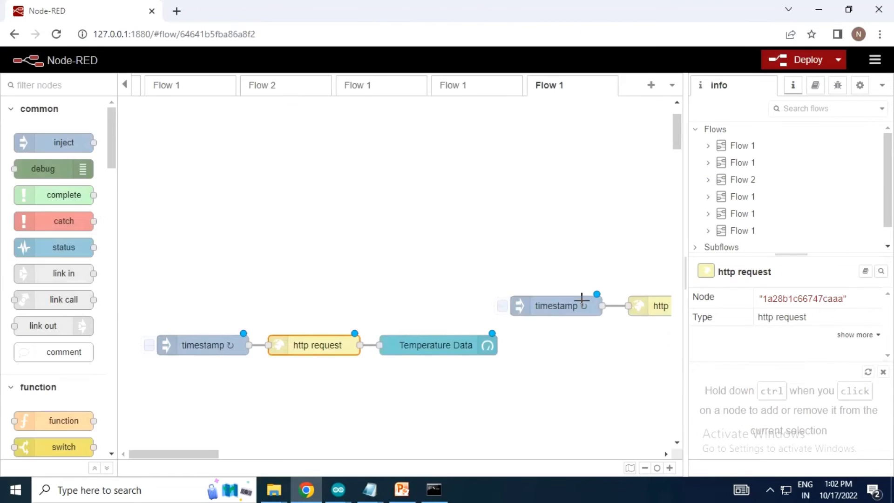
double_click(436, 345)
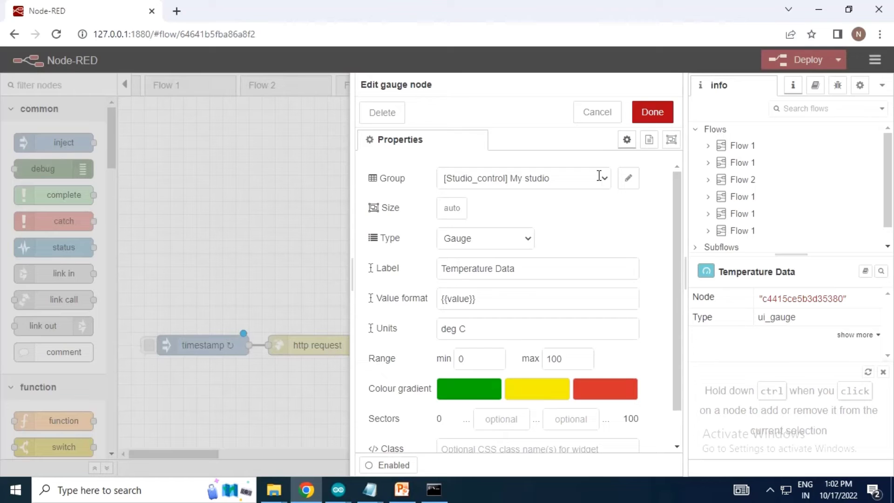
left_click(651, 111)
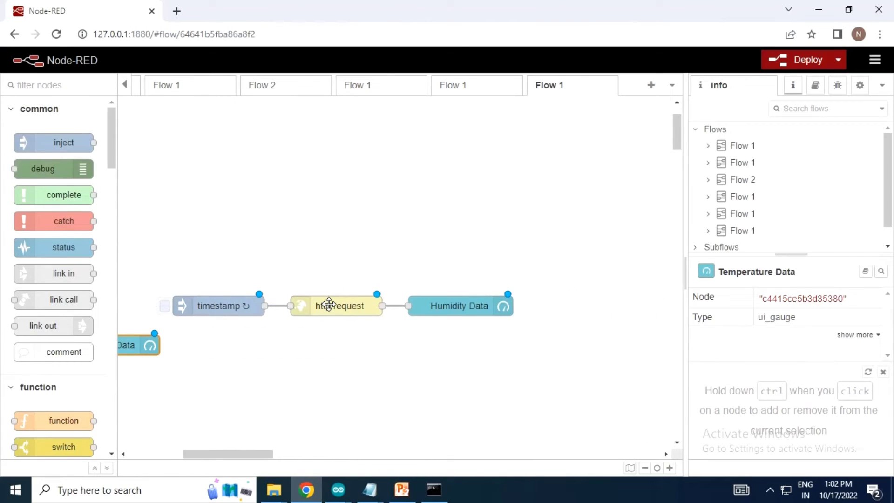
Point the humidity http request node at 192.168.43.243/dht-hum and confirm the Humidity Data gauge.
double_click(340, 305)
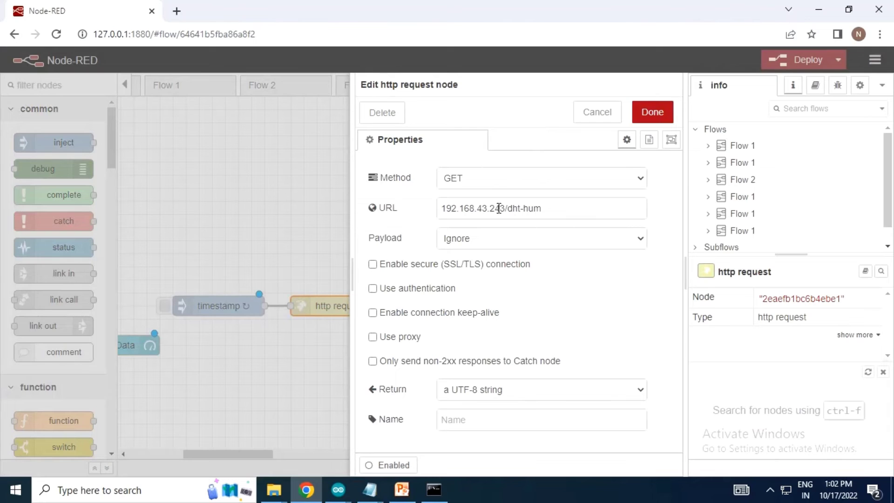
double_click(472, 208)
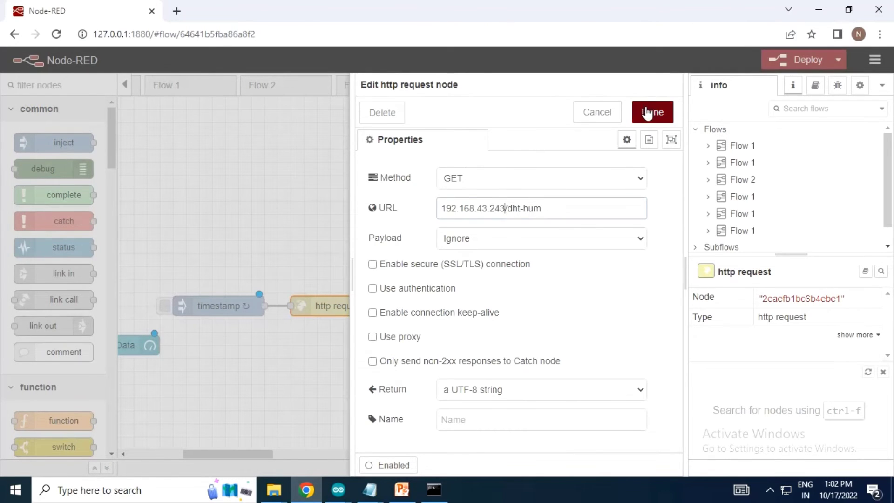
left_click(652, 112)
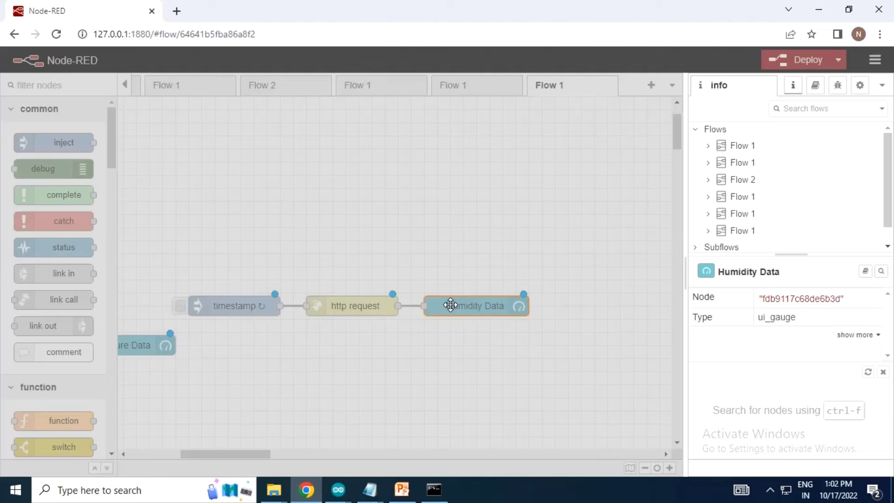
double_click(476, 305)
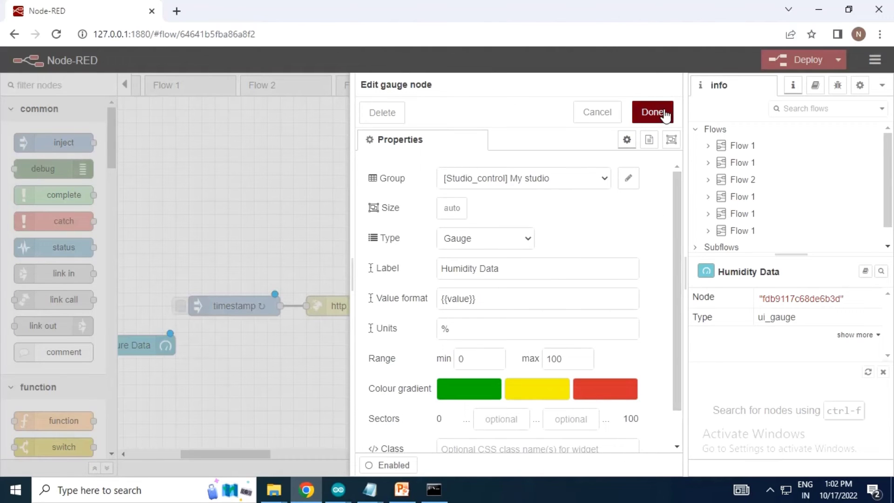
left_click(652, 112)
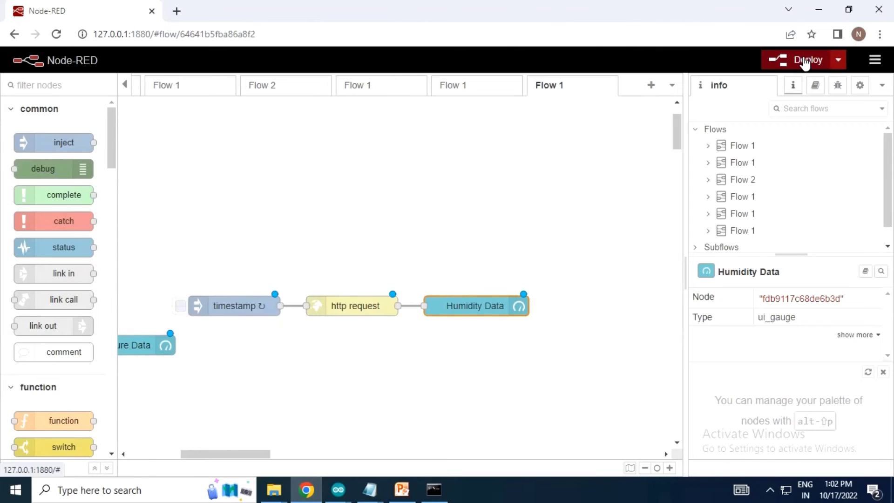
Deploy the updated flows and start a new Chrome tab.
left_click(803, 59)
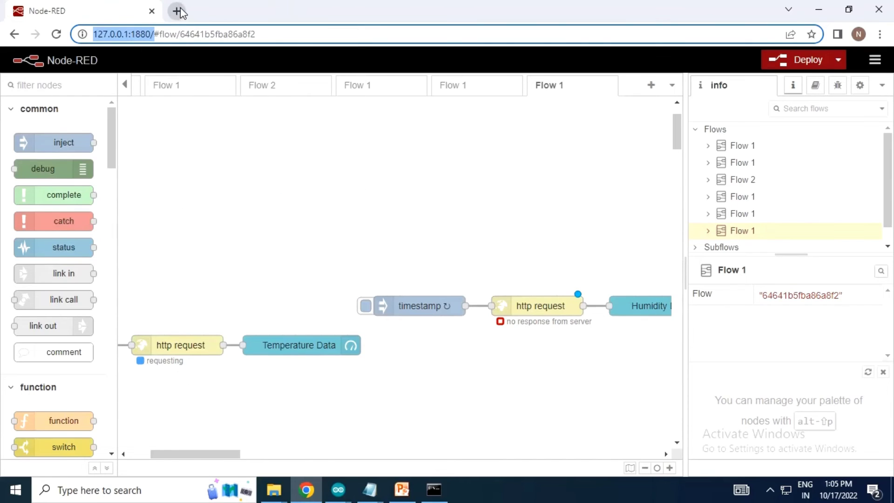
left_click(179, 10)
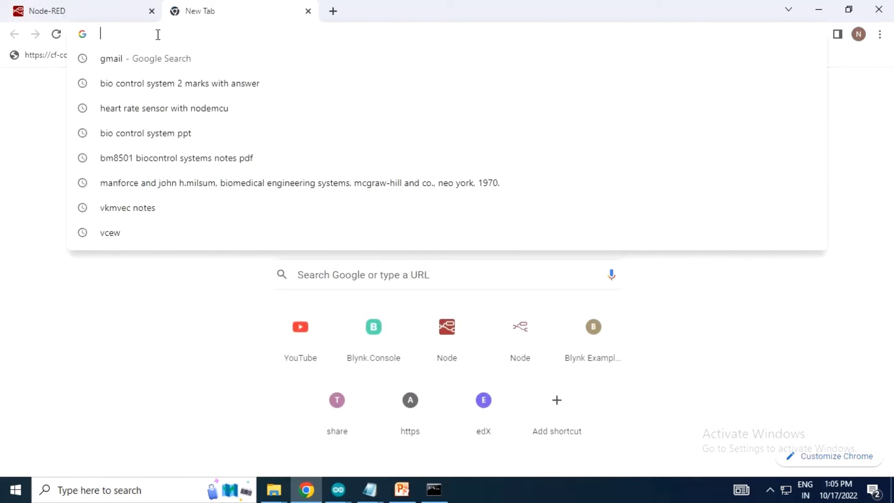
type("http://127.0.0.1:1880/")
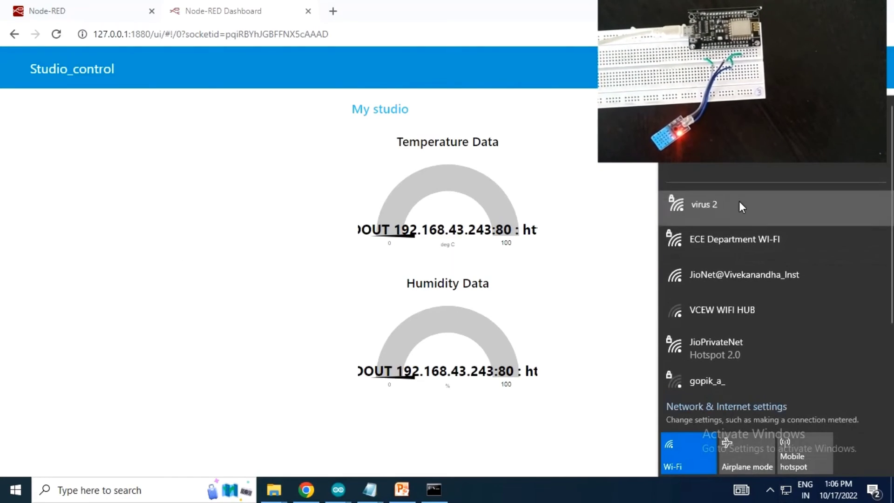
Connect the laptop to the virus 2 Wi-Fi network and dismiss the network list.
left_click(704, 205)
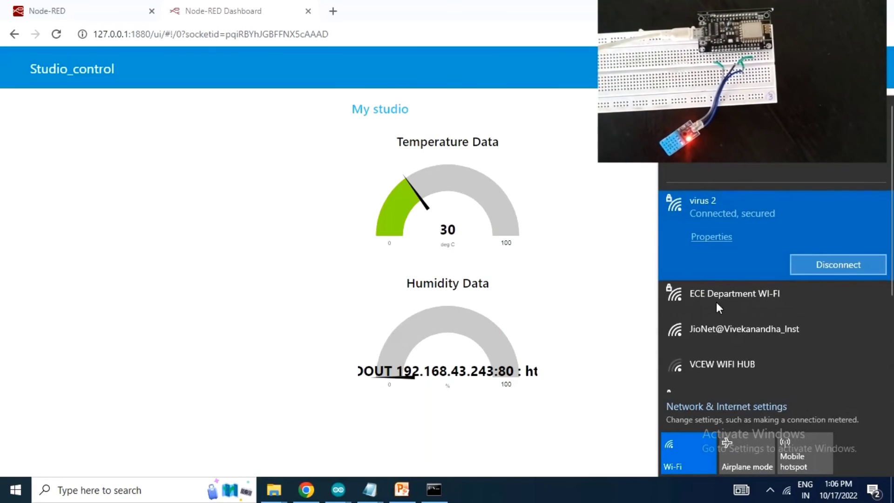
left_click(528, 439)
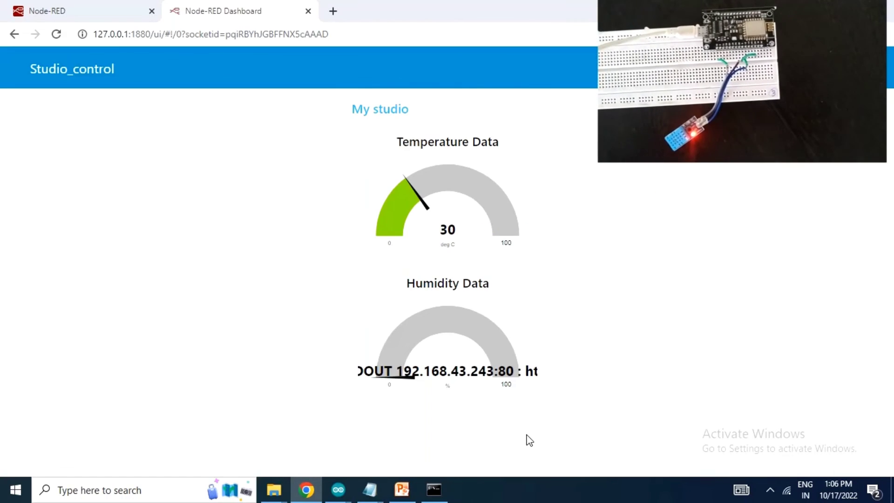